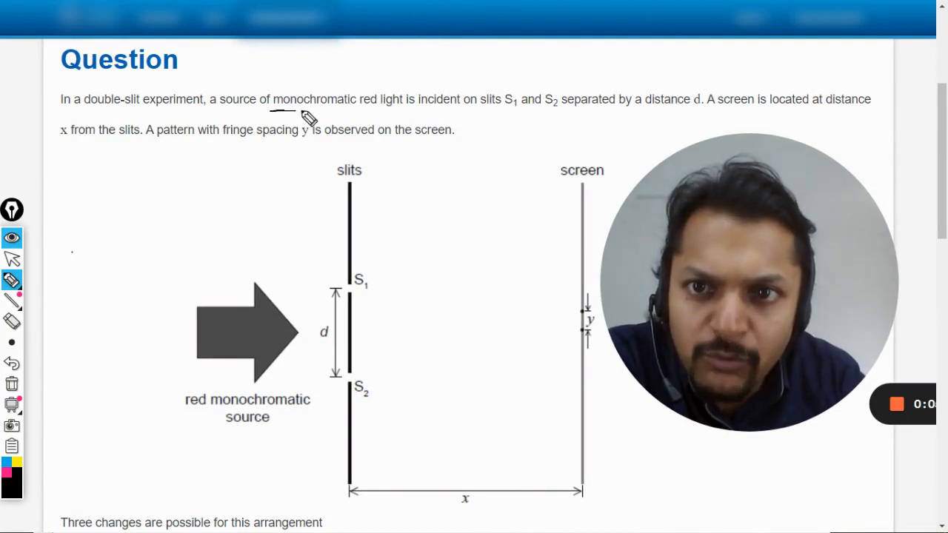
# Underline 'monochromatic red light' in the question text.
pyautogui.moveTo(274, 110); pyautogui.dragTo(403, 110)
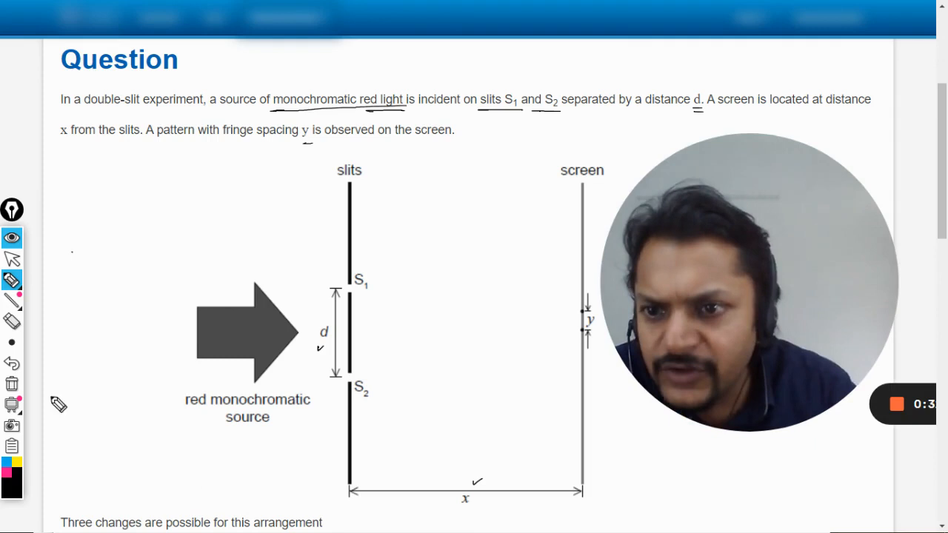
# Scroll down to the list of changes and answer options.
pyautogui.scroll(-3)
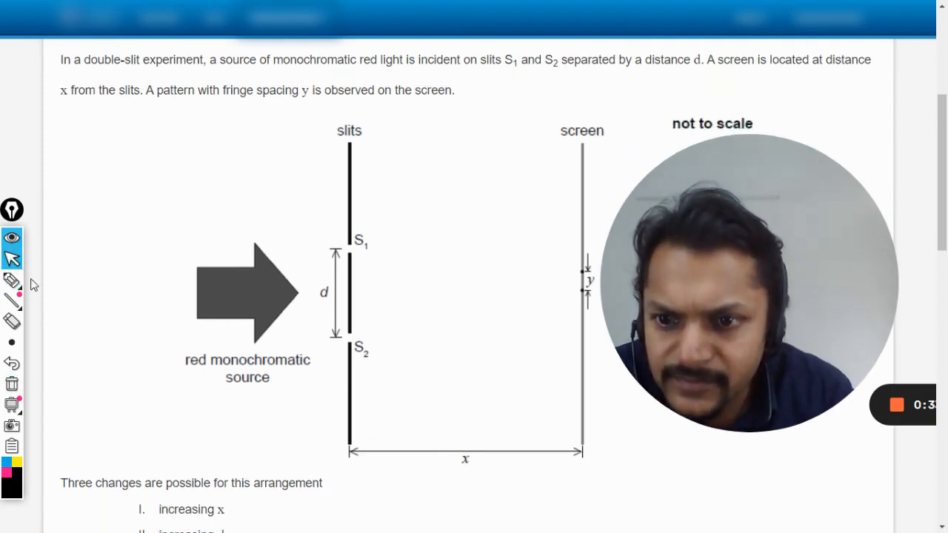
pyautogui.scroll(-3)
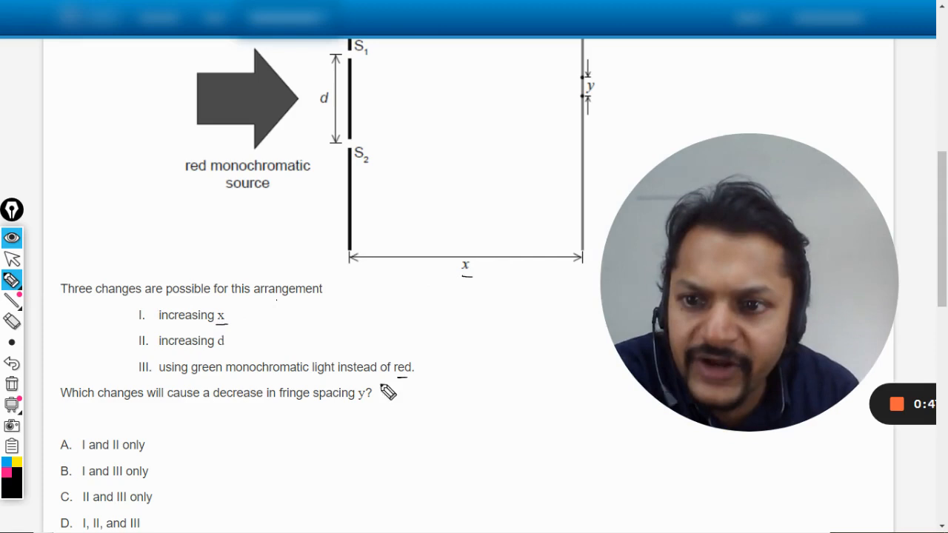
pyautogui.moveTo(248, 409)
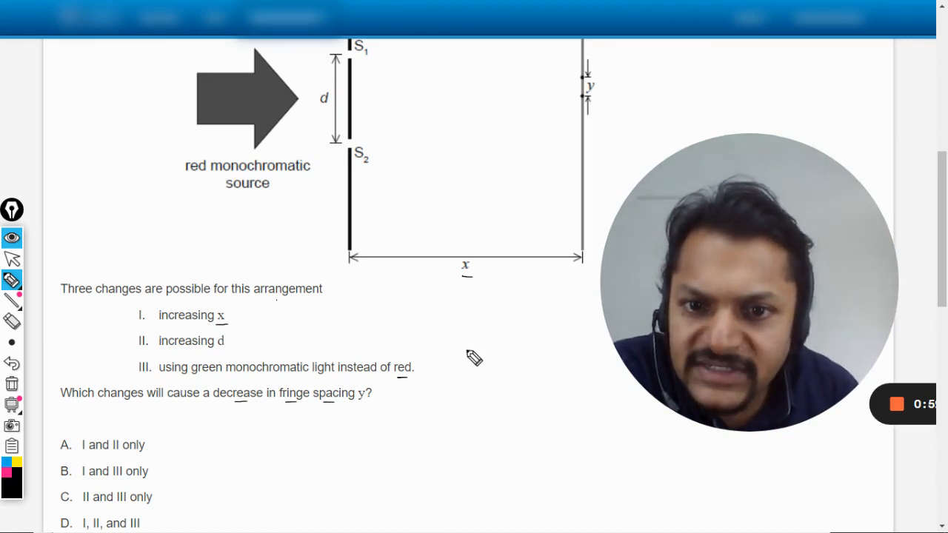
pyautogui.moveTo(457, 347)
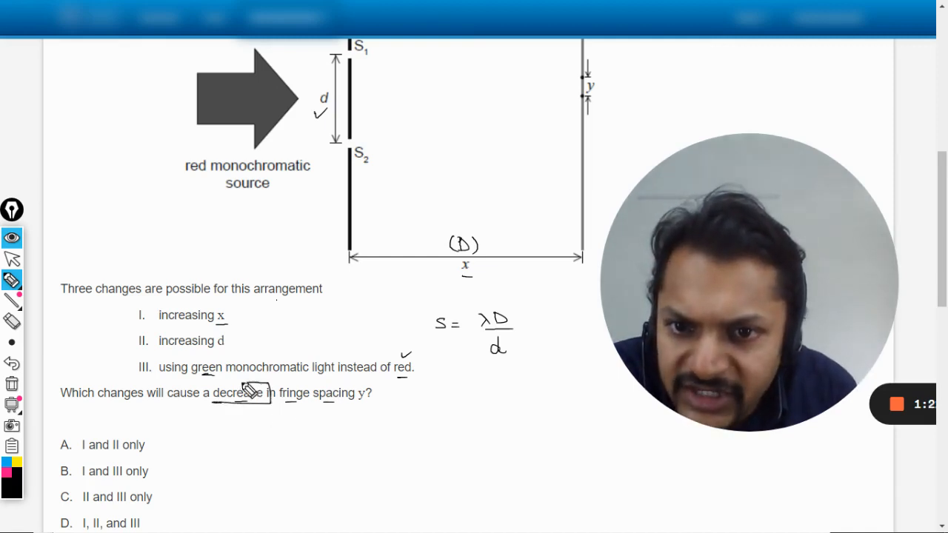
# Mark which listed changes reduce fringe spacing, then switch to the data booklet.
pyautogui.moveTo(210, 393); pyautogui.dragTo(274, 392)
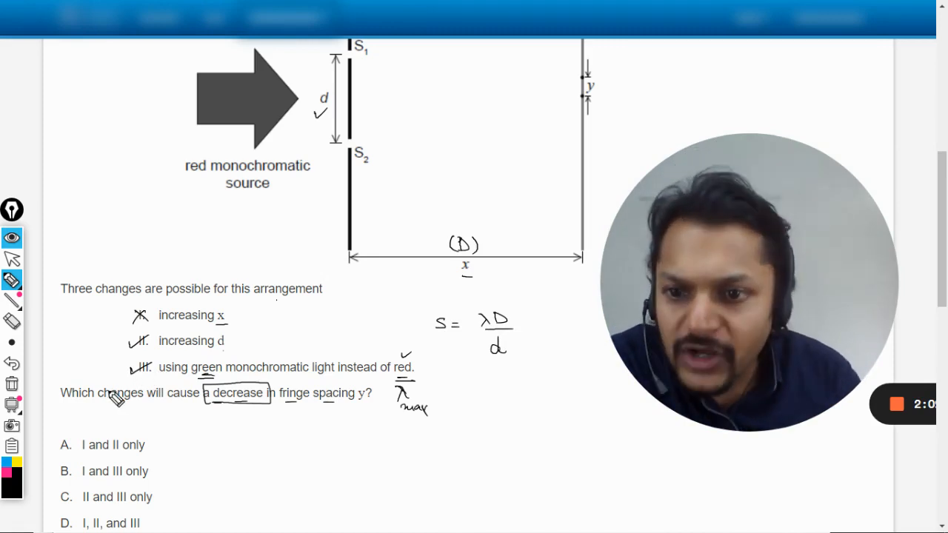
pyautogui.click(61, 497)
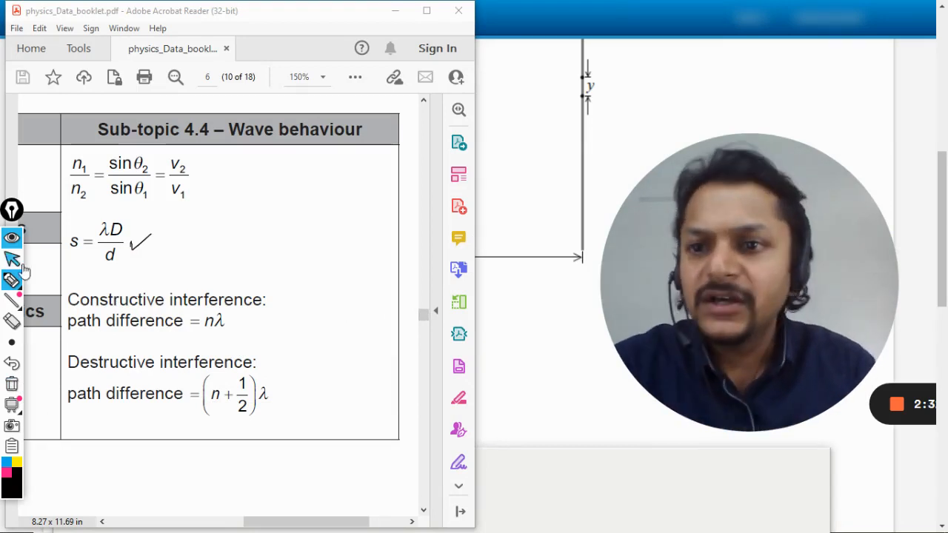
# Scroll the data booklet down to the Sub-topic 4.4 Wave behaviour formulas.
pyautogui.scroll(-3)
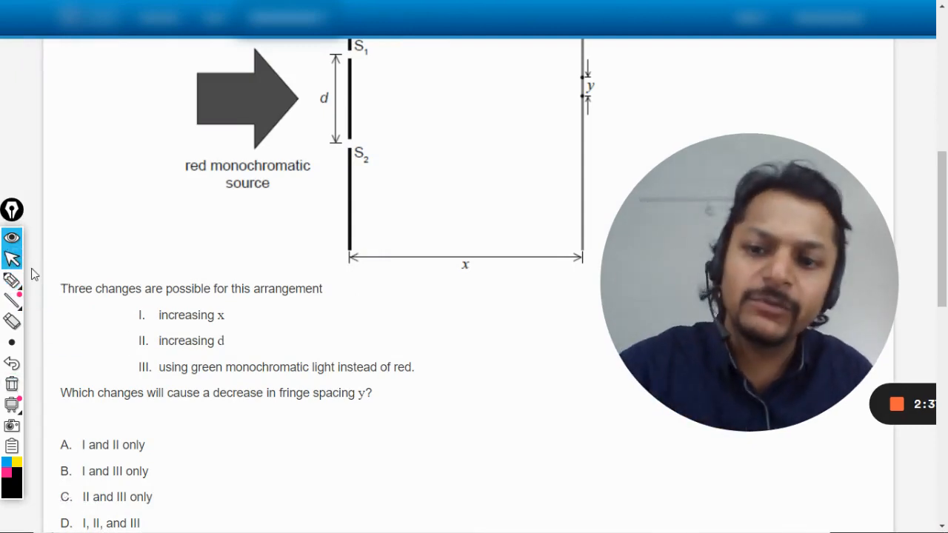
pyautogui.scroll(-3)
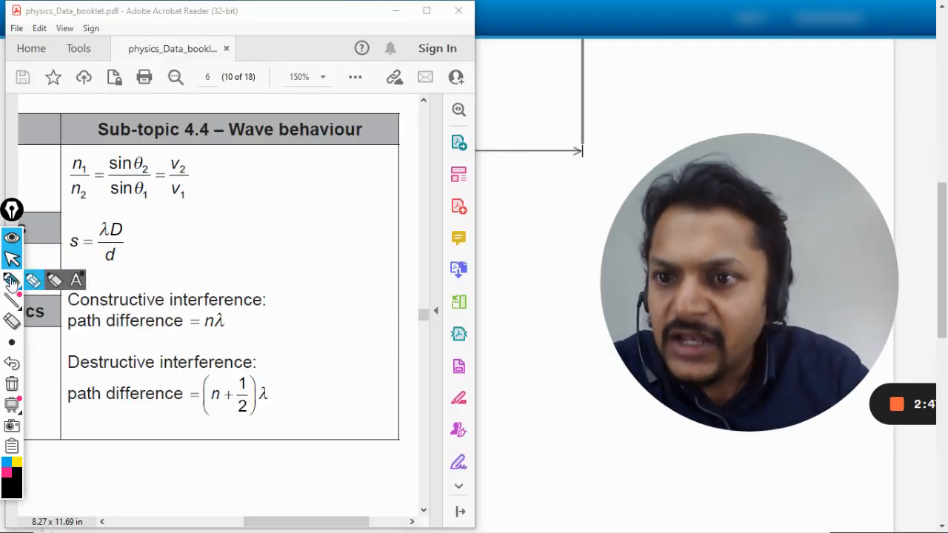
# Write the n range for constructive interference and note what n = 0 corresponds to.
pyautogui.click(11, 280)
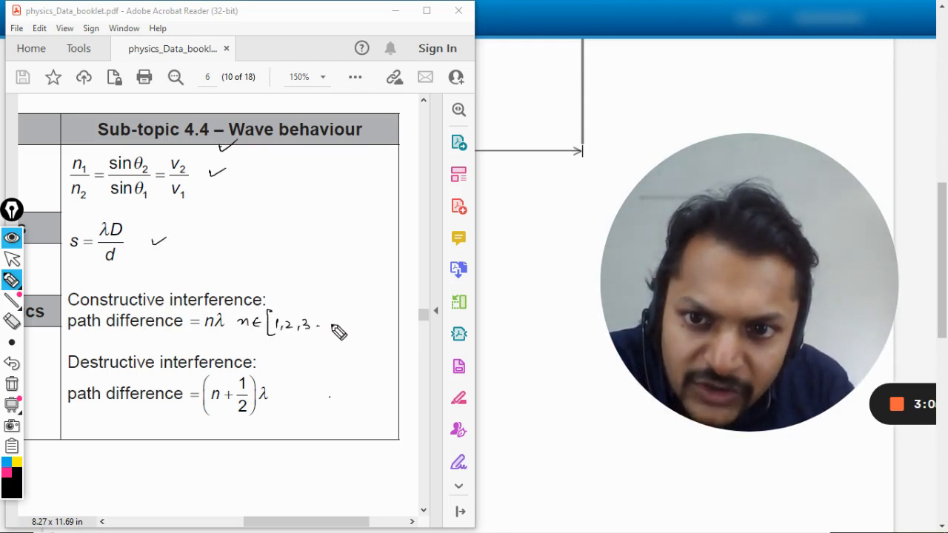
pyautogui.moveTo(319, 323); pyautogui.dragTo(373, 323)
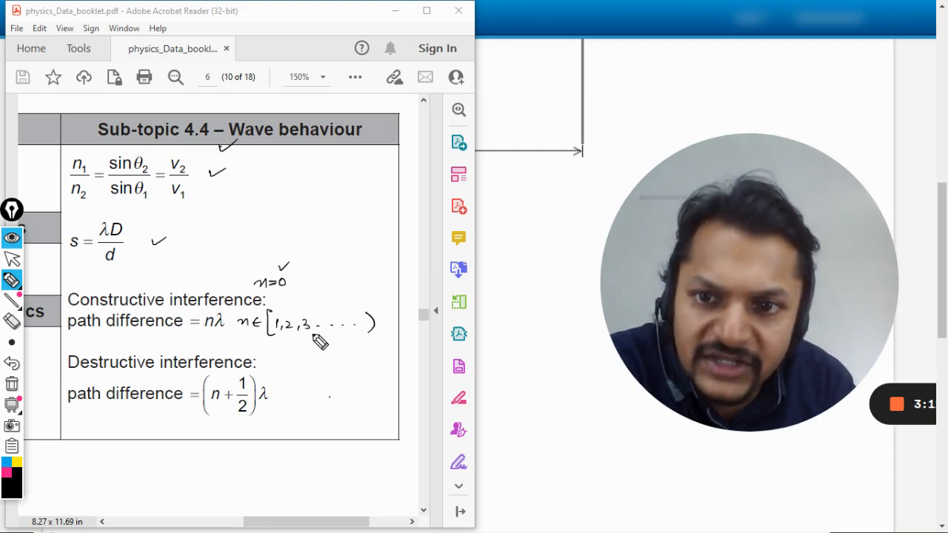
pyautogui.moveTo(296, 281); pyautogui.dragTo(319, 289)
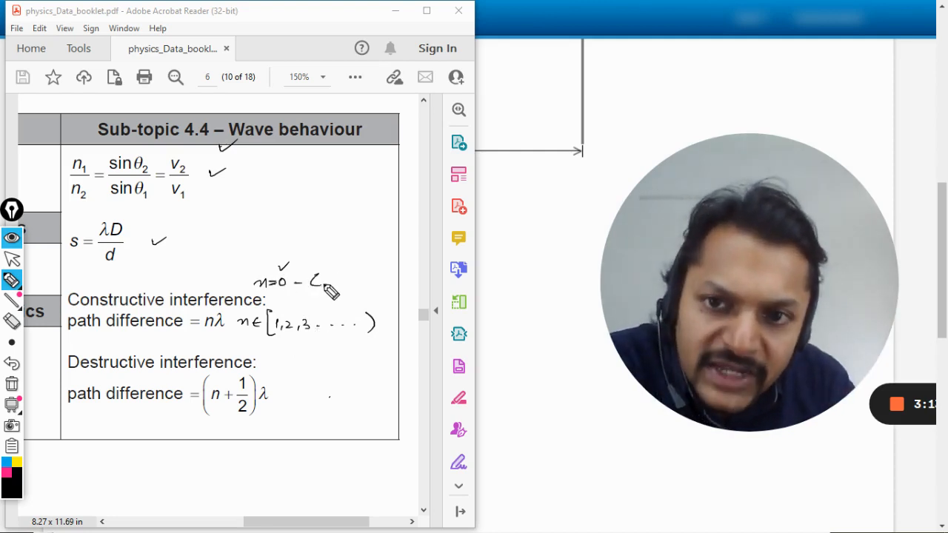
pyautogui.moveTo(311, 281); pyautogui.dragTo(382, 282)
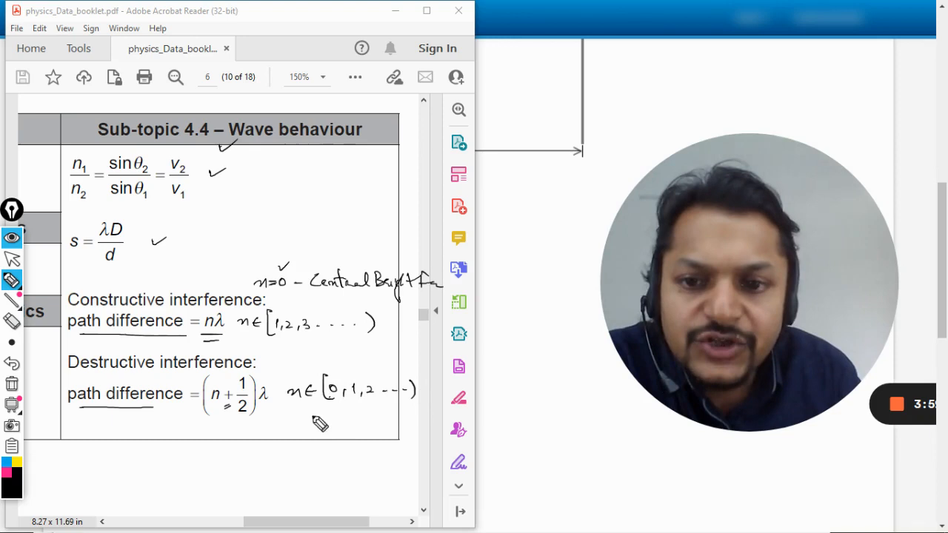
pyautogui.moveTo(228, 424)
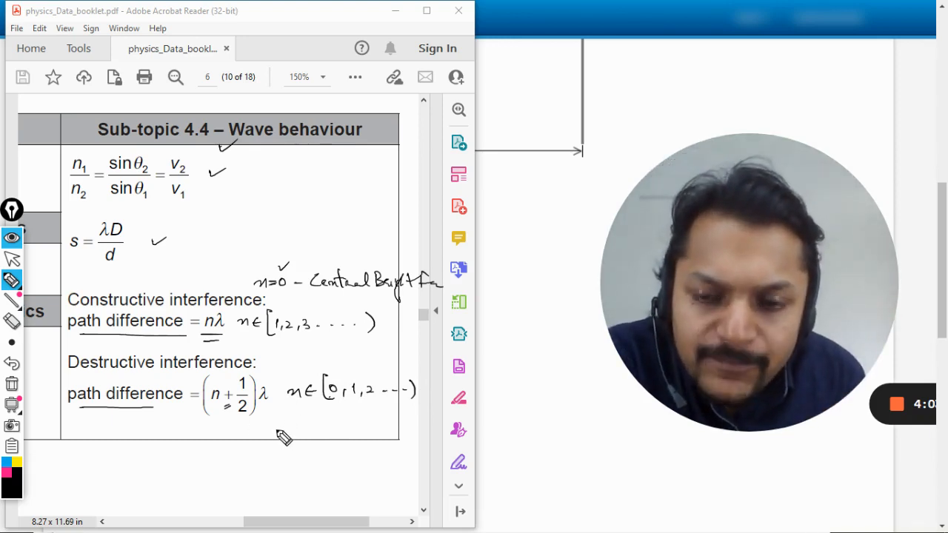
# Write a note beneath the destructive interference formula.
pyautogui.moveTo(274, 432); pyautogui.dragTo(333, 437)
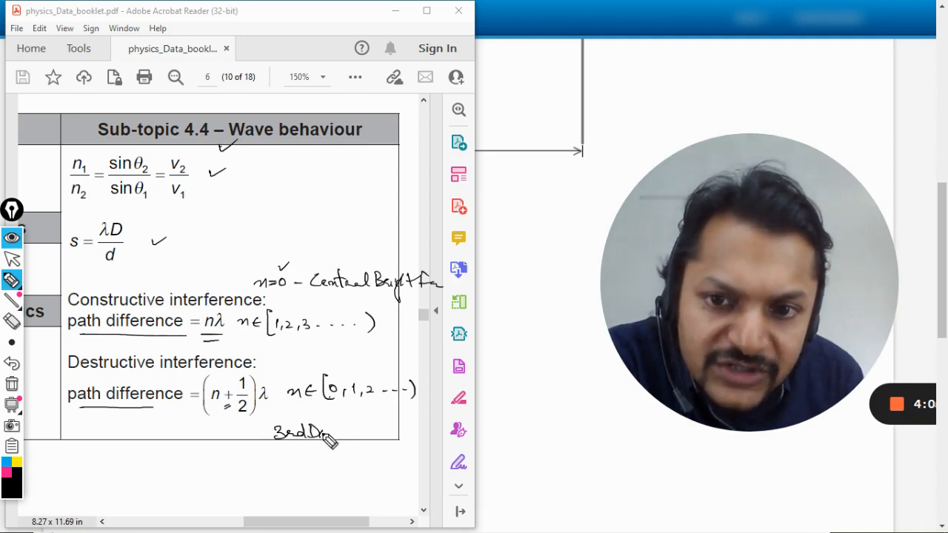